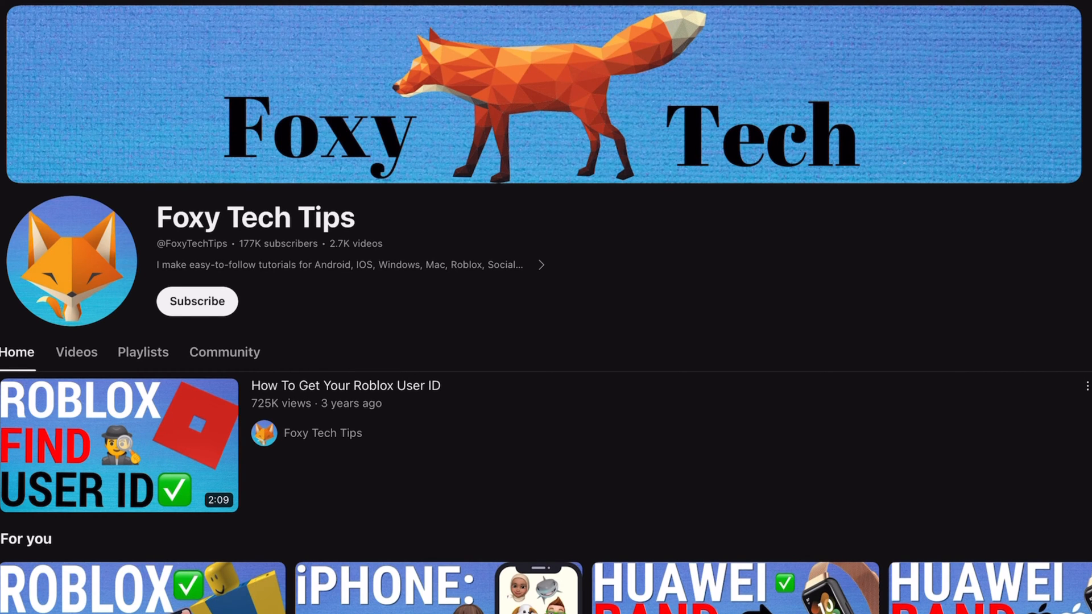
Step: Open Settings from the home screen gear and scroll the list down to Accessories
scroll("down", 3)
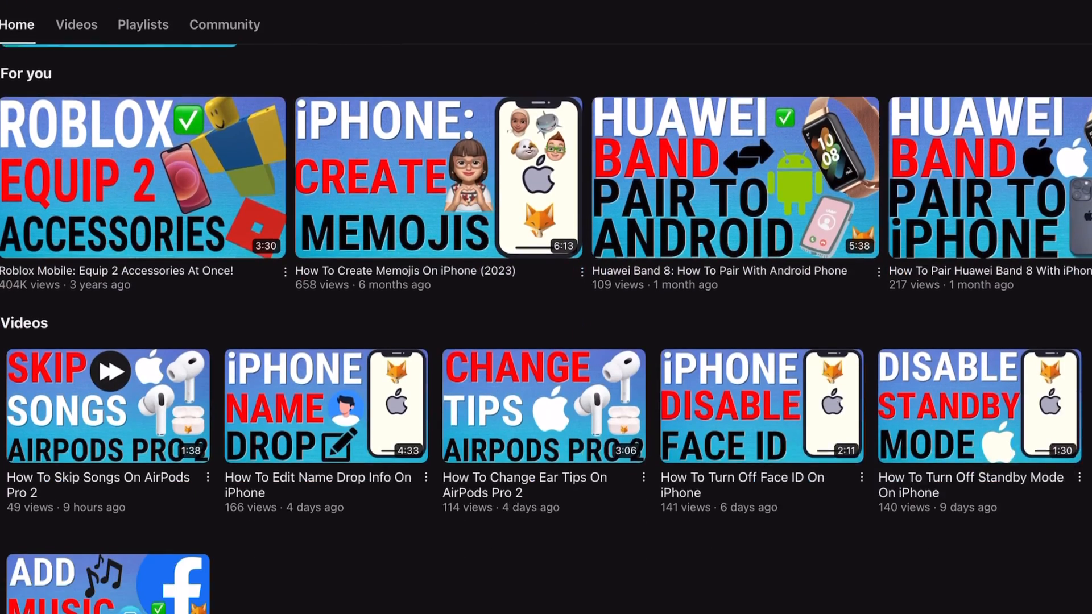
scroll("down", 3)
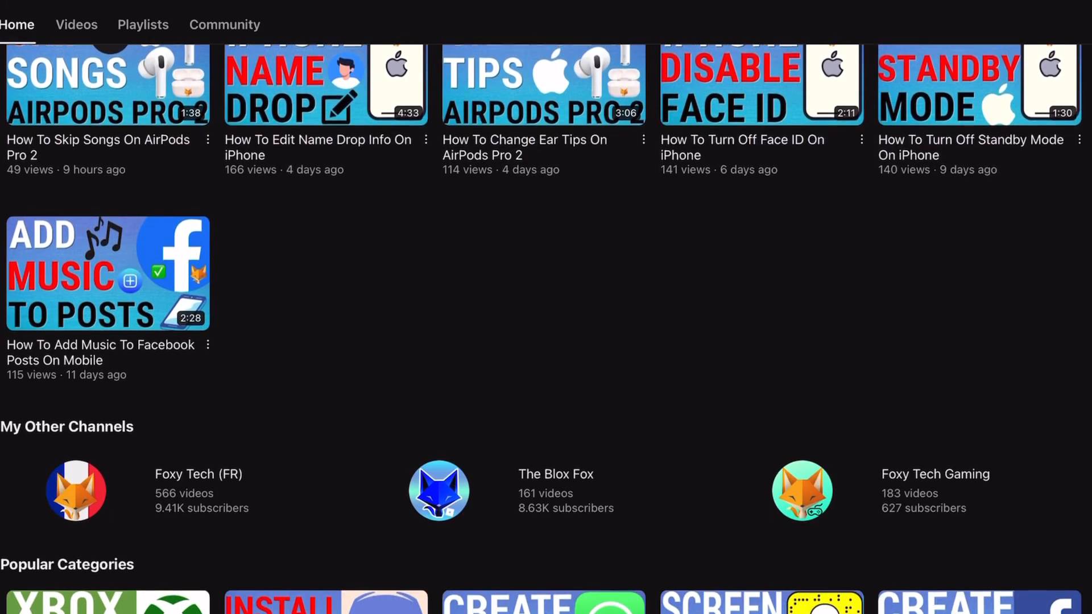
scroll("down", 3)
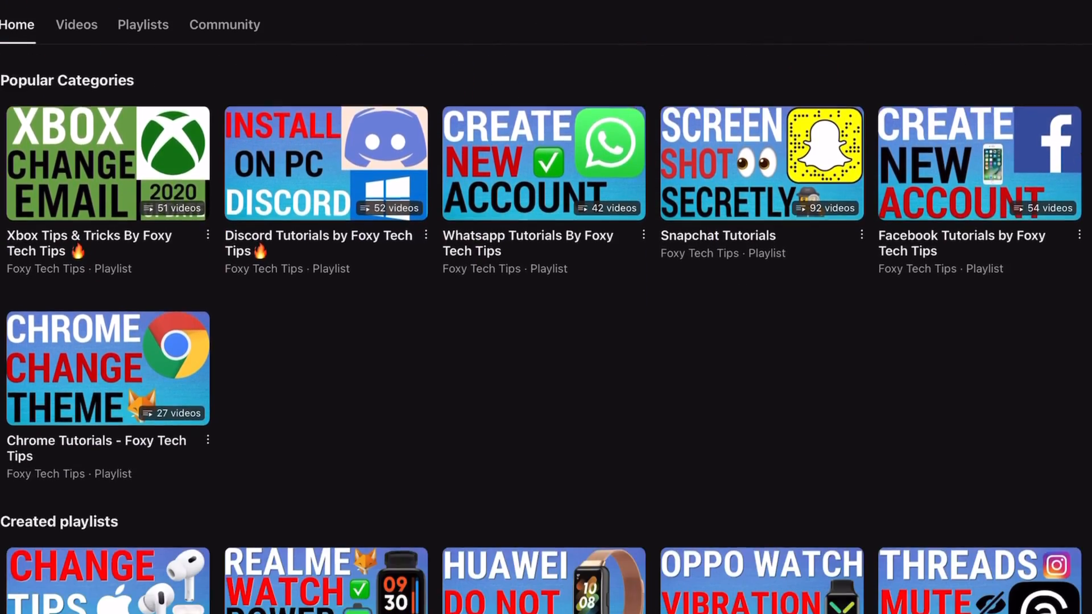
scroll("down", 3)
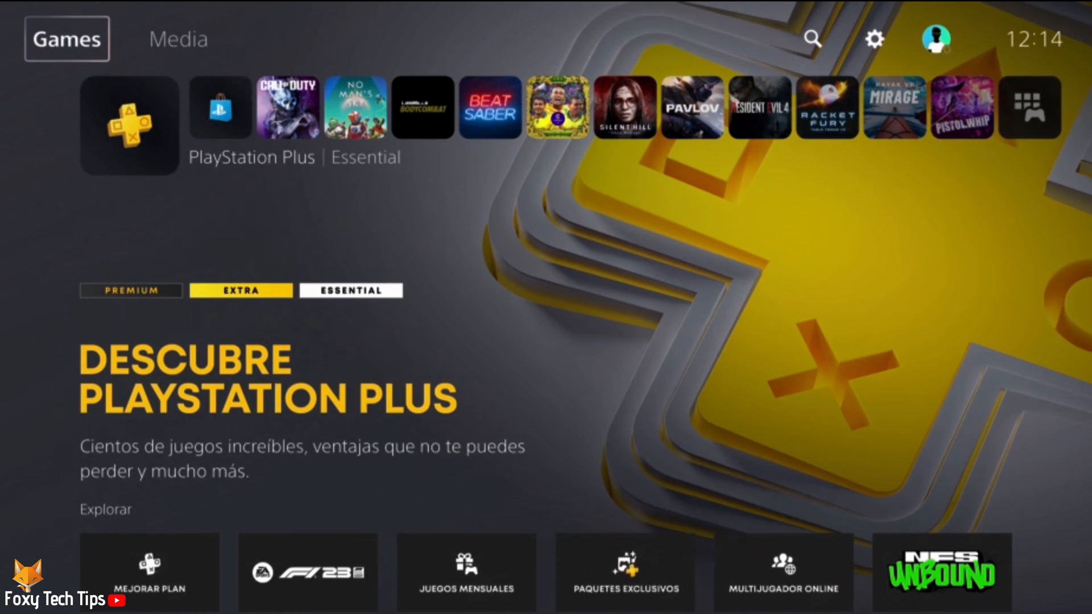
mouse_move(874, 40)
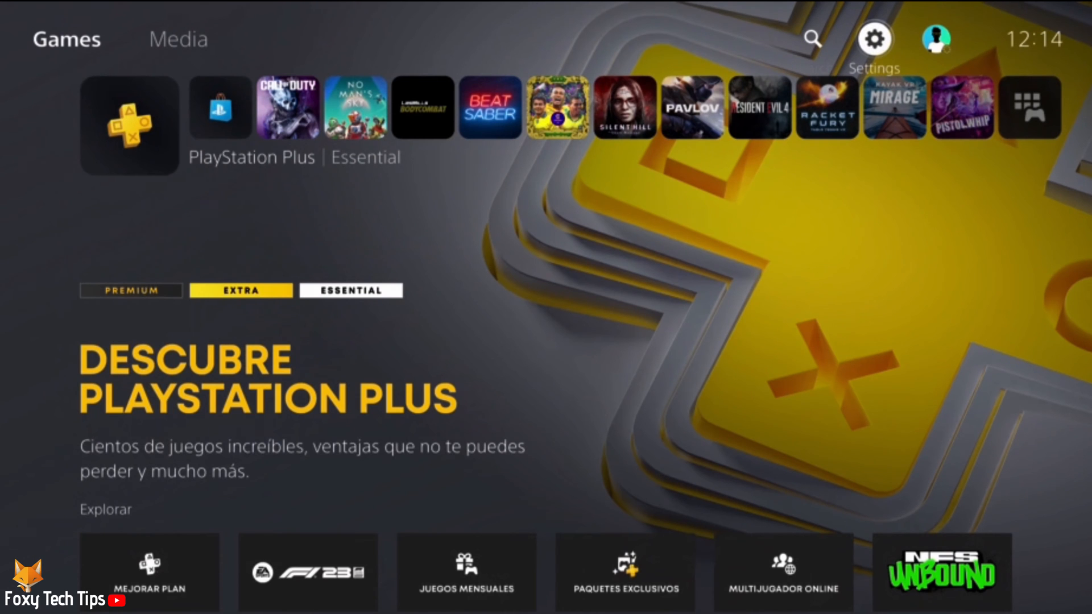
left_click(875, 39)
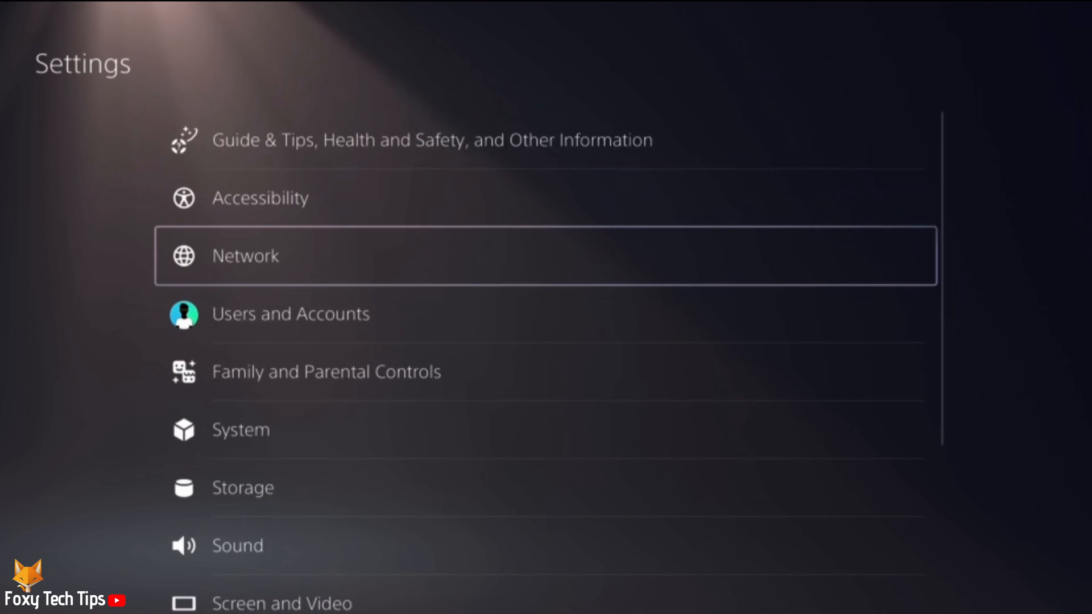
scroll("down", 3)
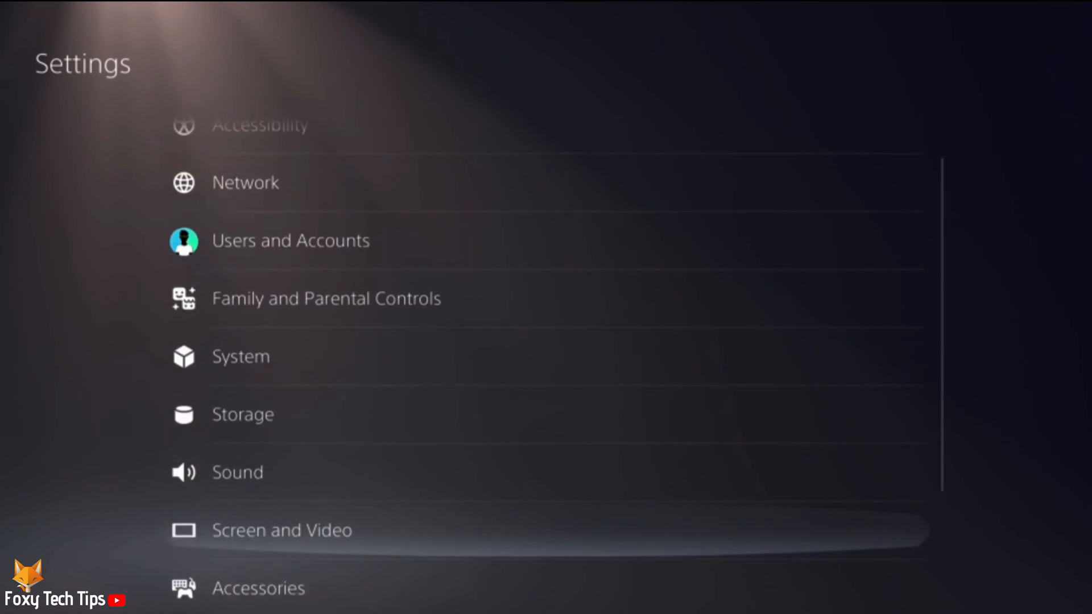
scroll("down", 3)
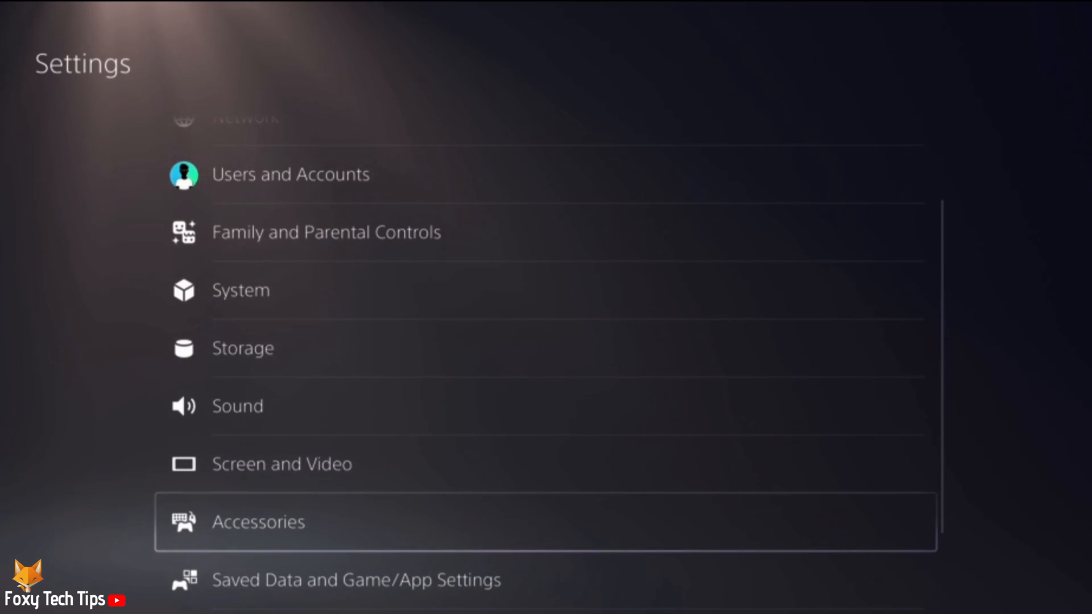
Step: Open Accessories > PlayStation VR2 and scroll to Block See-Through View on TV under Other
left_click(258, 522)
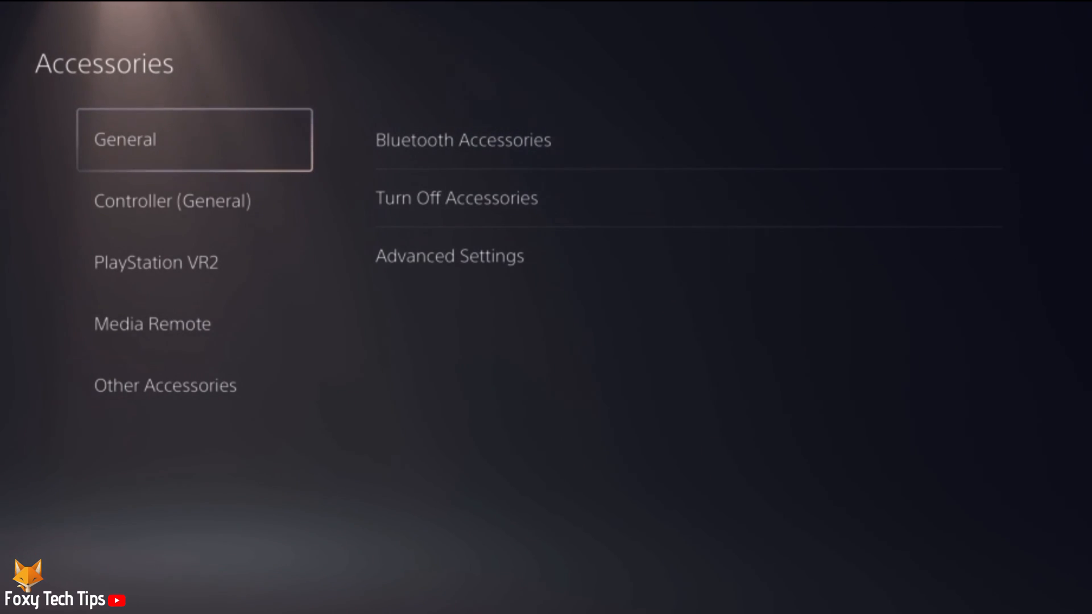
left_click(156, 262)
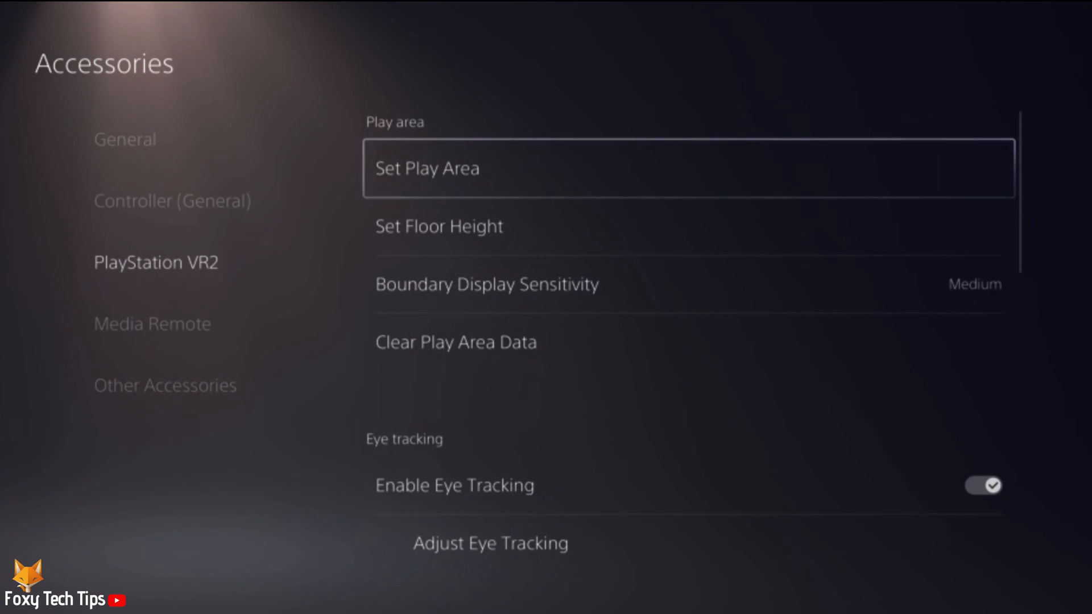
scroll("down", 3)
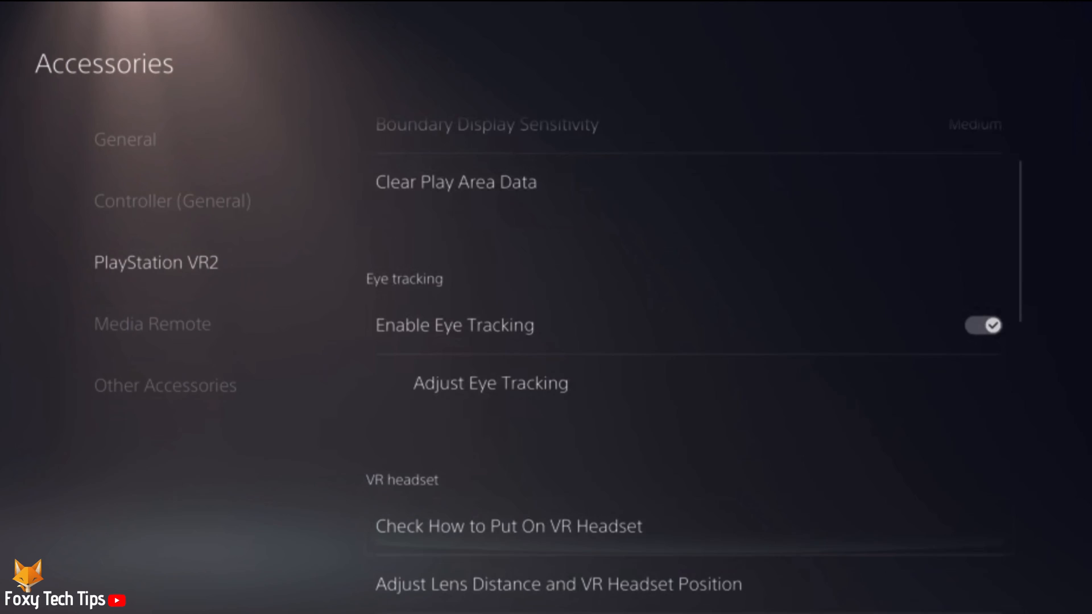
scroll("down", 3)
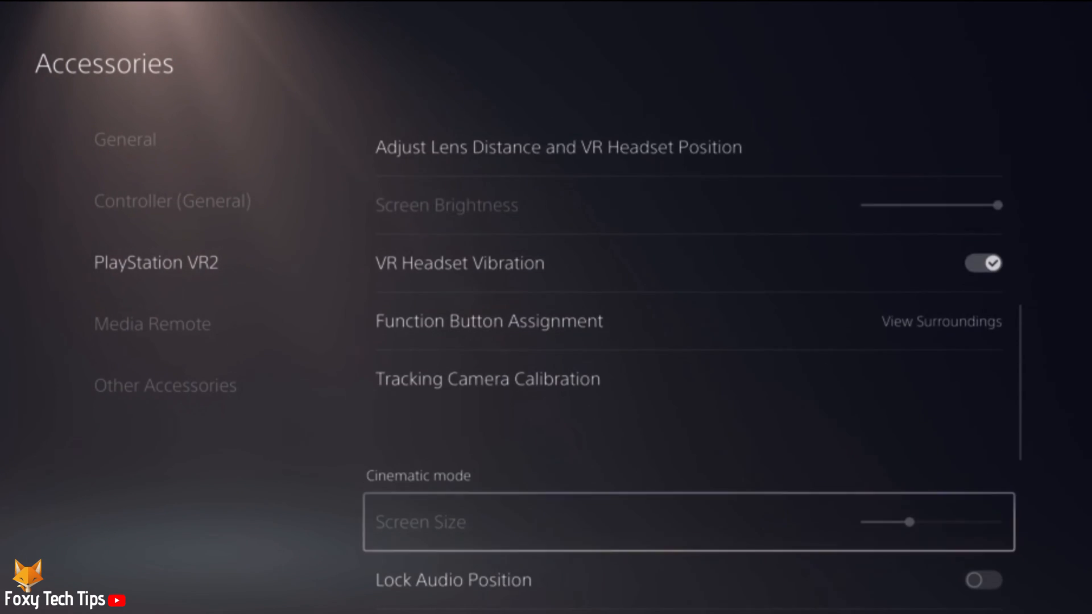
scroll("down", 3)
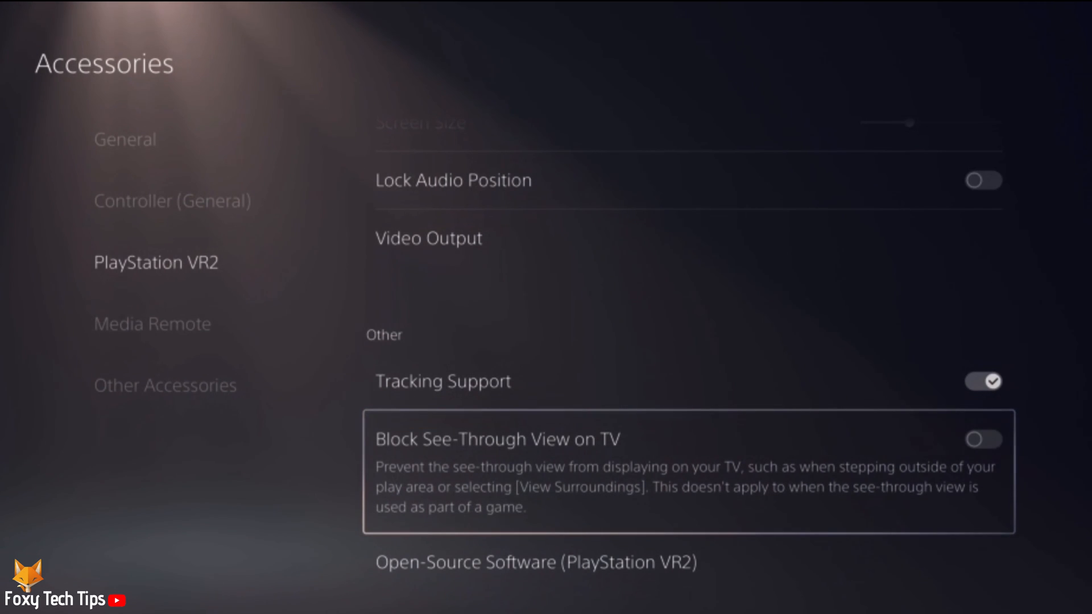
left_click(981, 439)
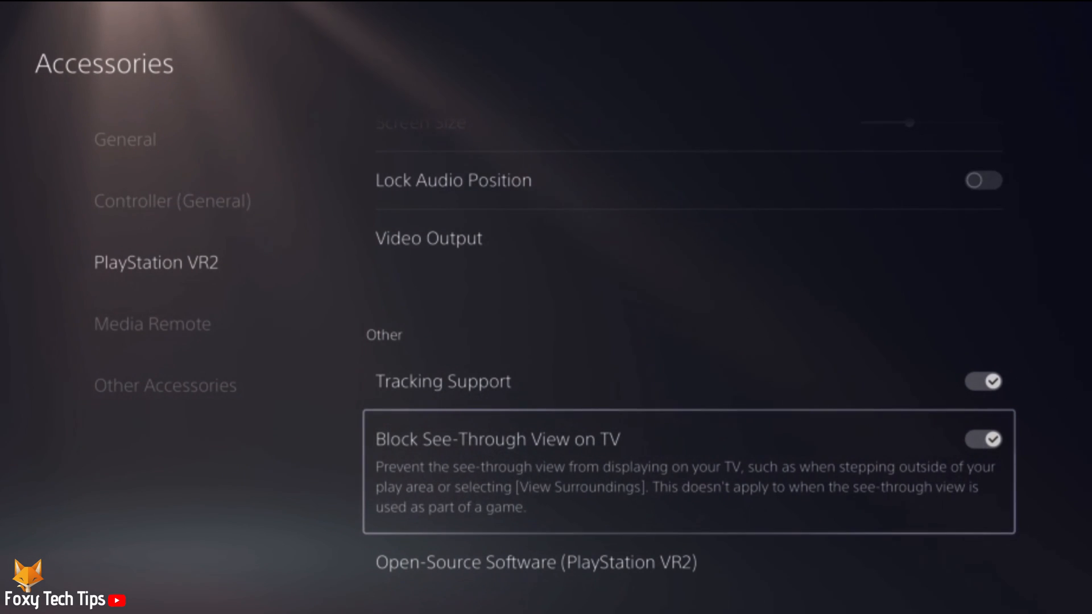
left_click(982, 439)
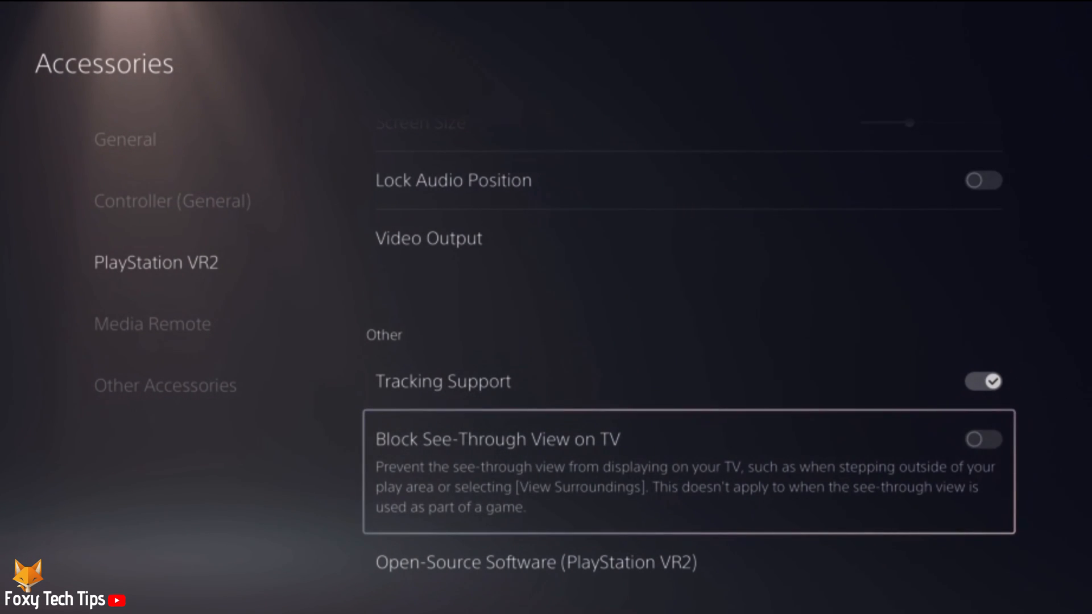